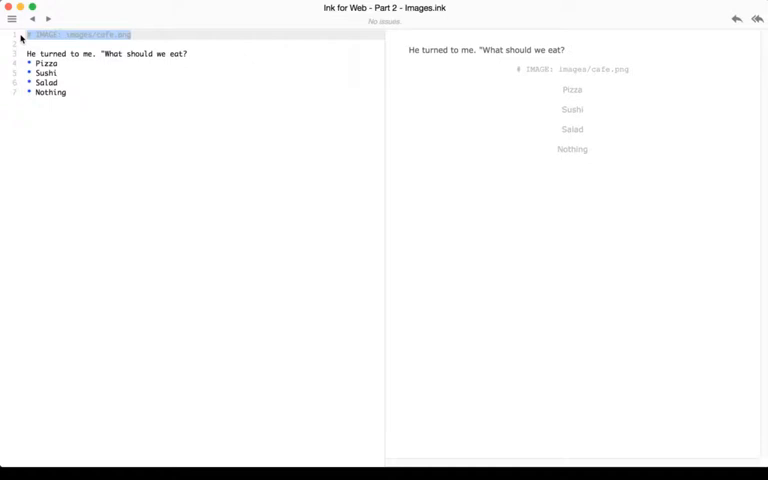
- Review the IMAGE tag line and its file path, then export the story for the web
click(136, 32)
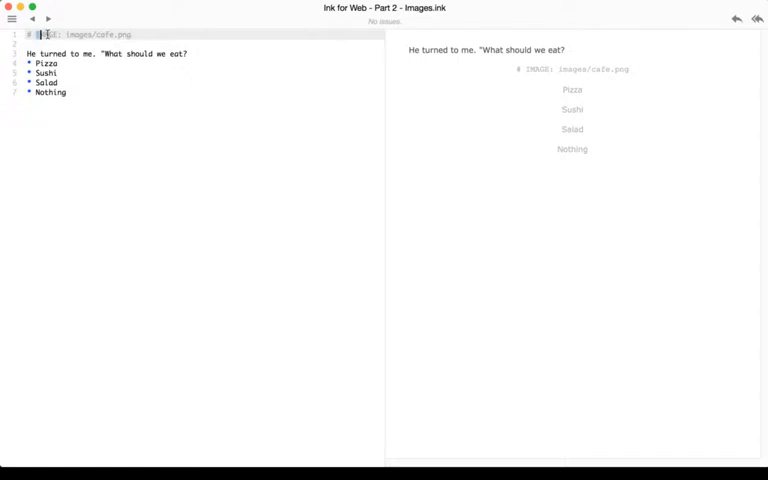
double_click(48, 34)
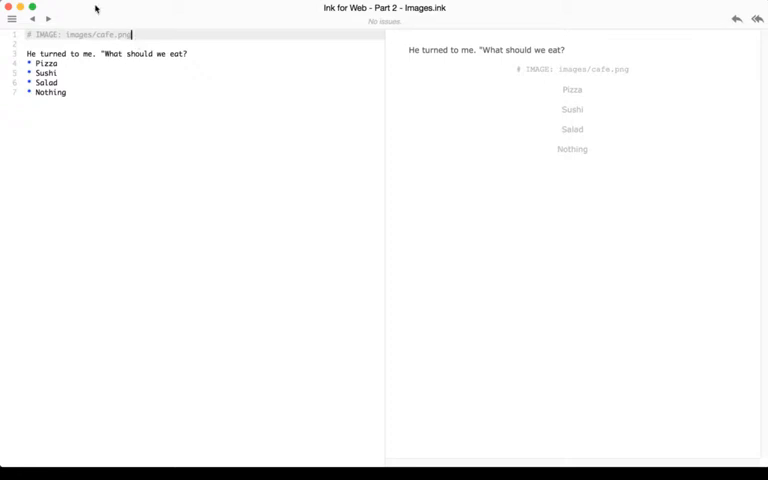
click(12, 18)
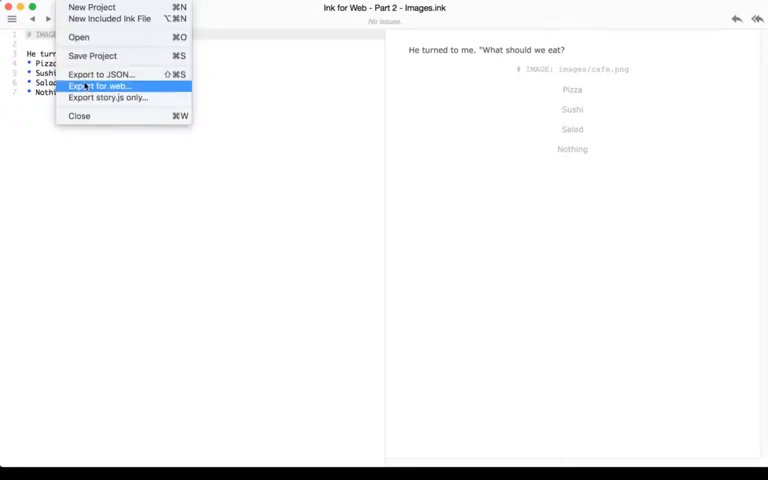
click(100, 86)
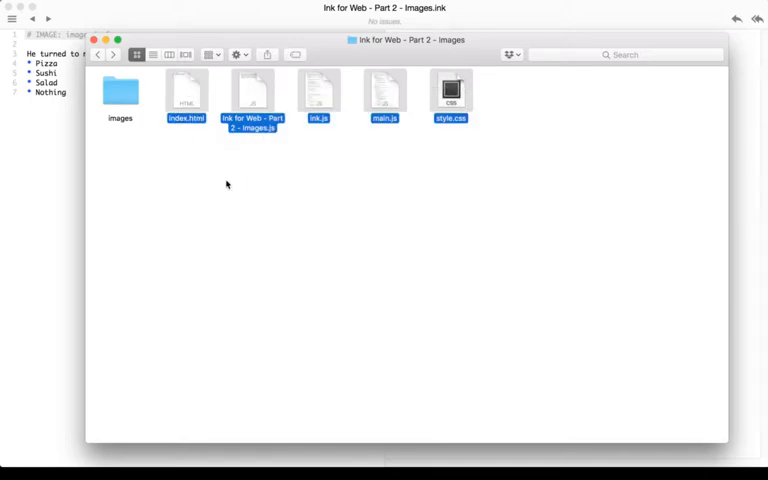
mouse_move(398, 226)
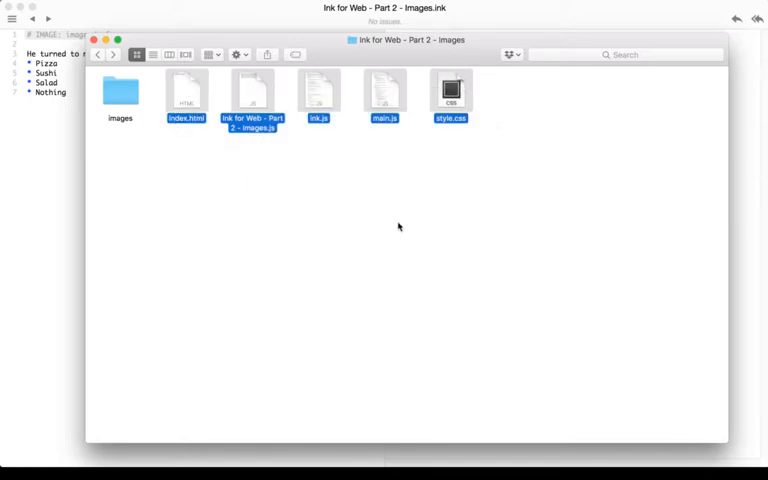
- Open the images folder inside the exported web folder
click(120, 90)
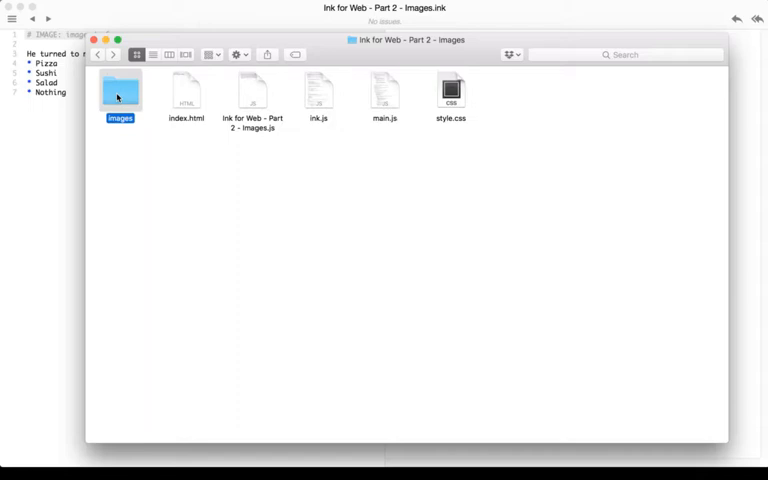
double_click(120, 88)
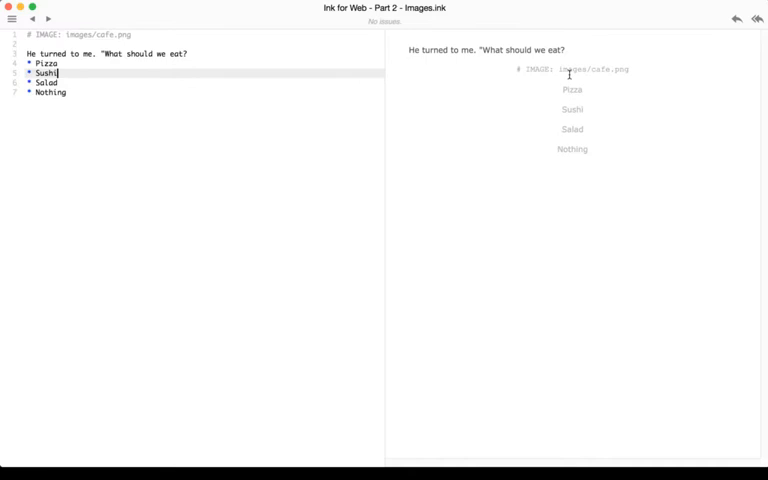
mouse_move(606, 136)
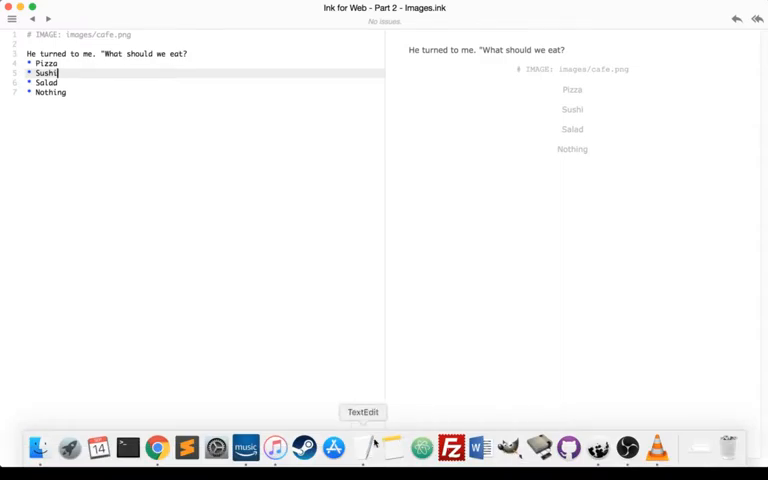
- View the exported index.html in Chrome, scrolling to the restaurant photo above the four choices
click(156, 448)
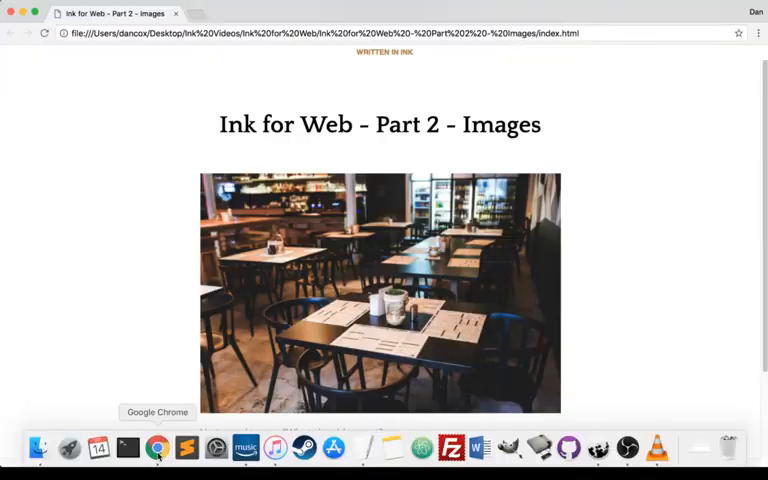
scroll(down, 3)
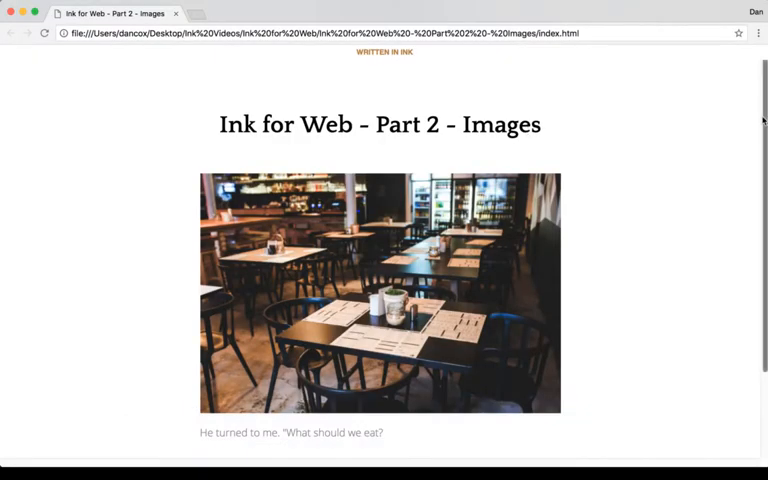
scroll(down, 3)
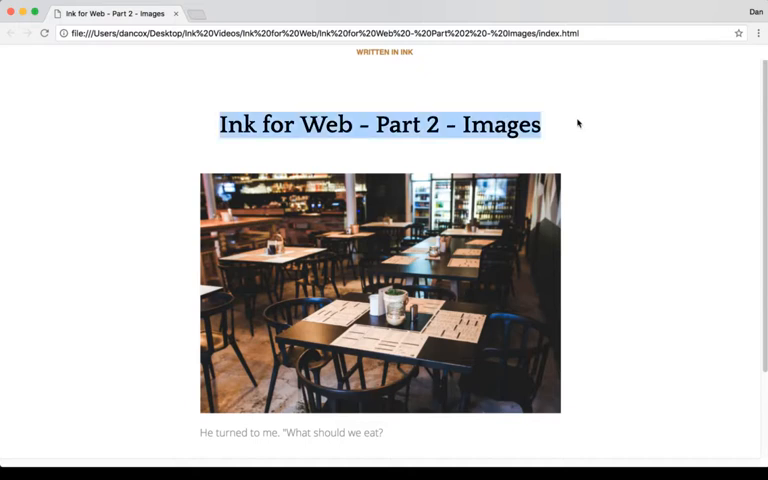
scroll(down, 3)
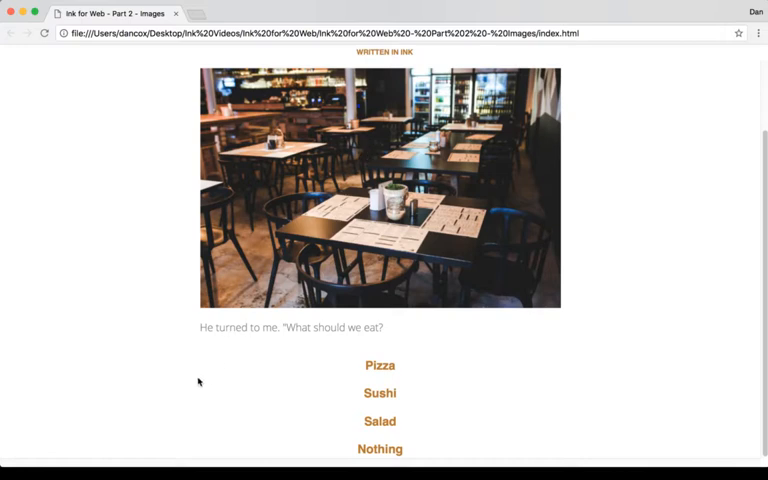
mouse_move(400, 364)
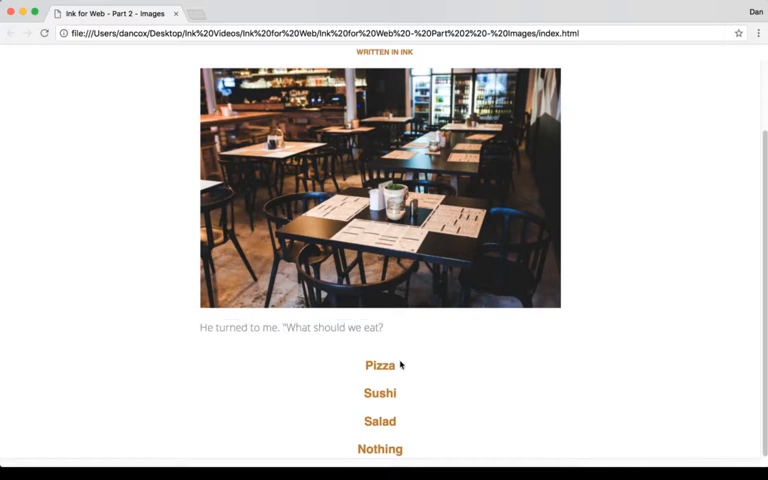
scroll(up, 3)
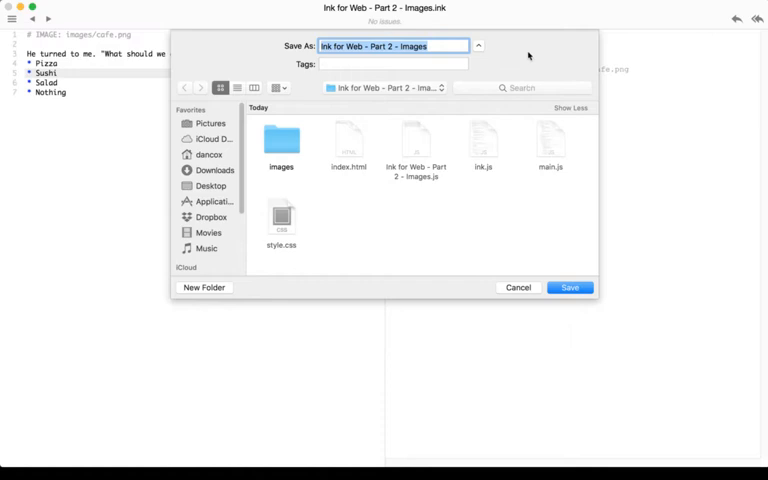
click(280, 138)
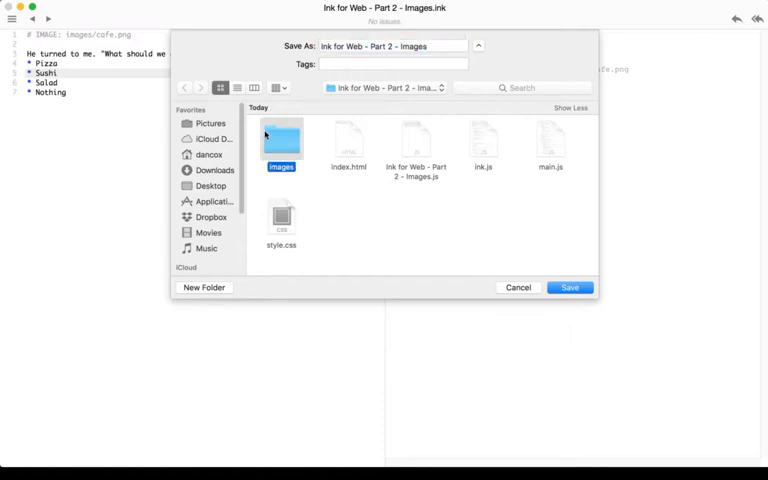
click(568, 288)
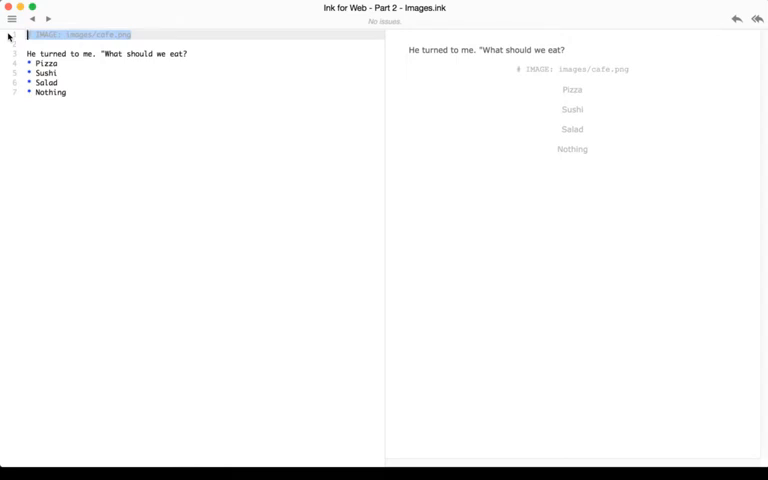
mouse_move(408, 36)
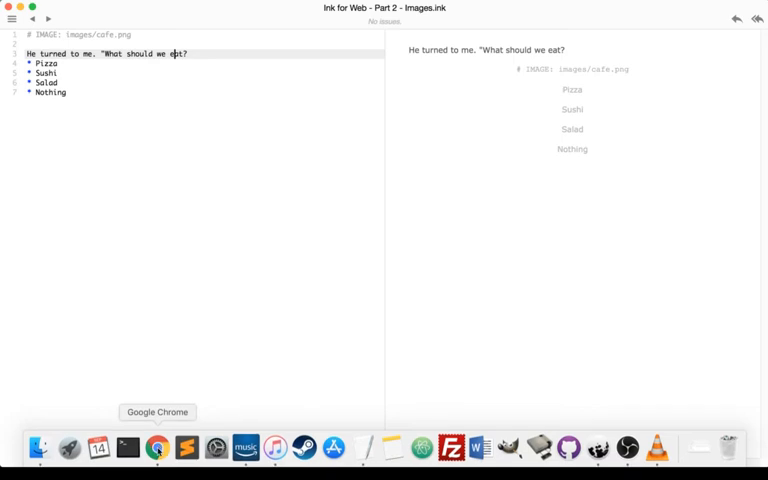
click(156, 448)
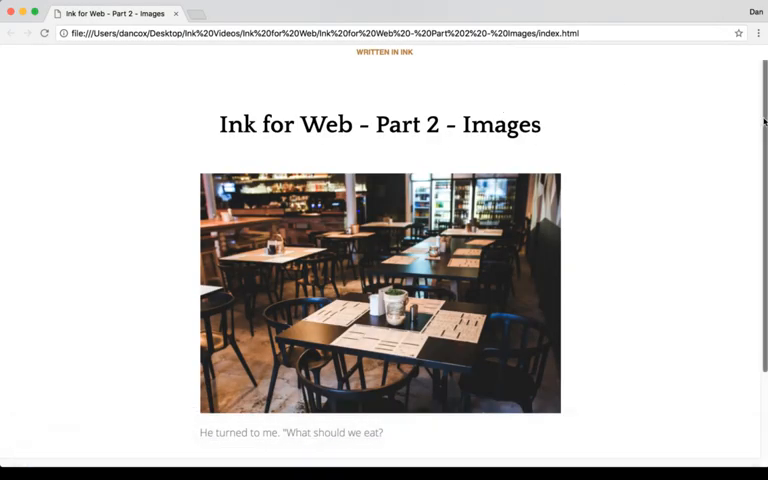
scroll(down, 3)
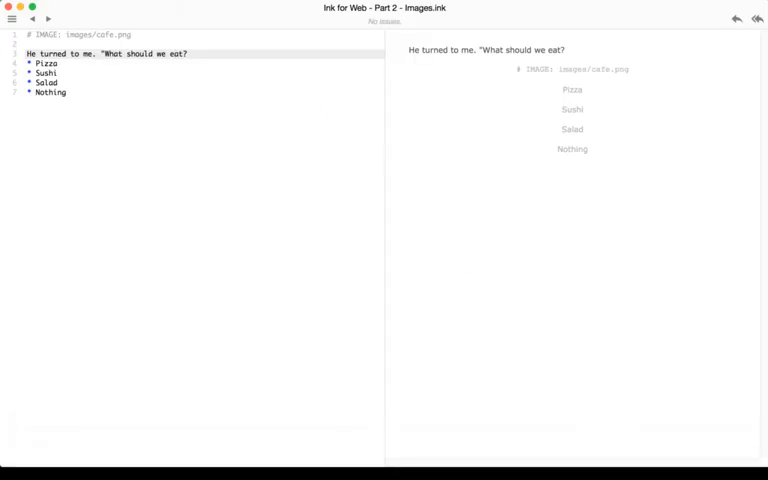
- Start exporting only the story's JavaScript file from the File menu
click(12, 18)
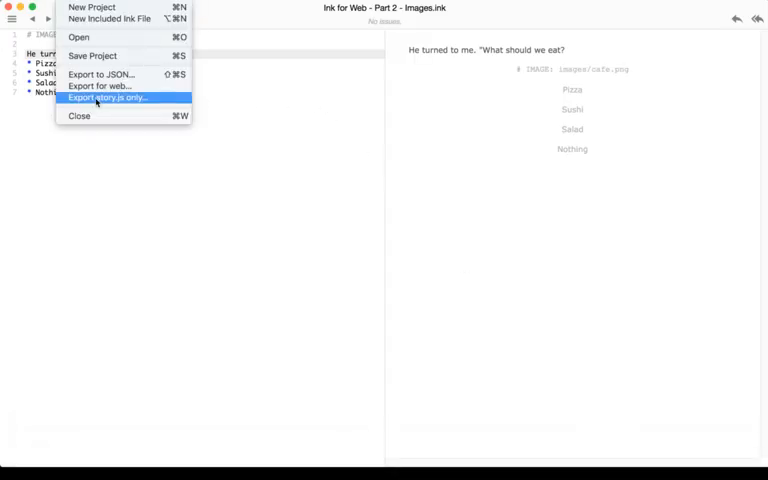
click(108, 96)
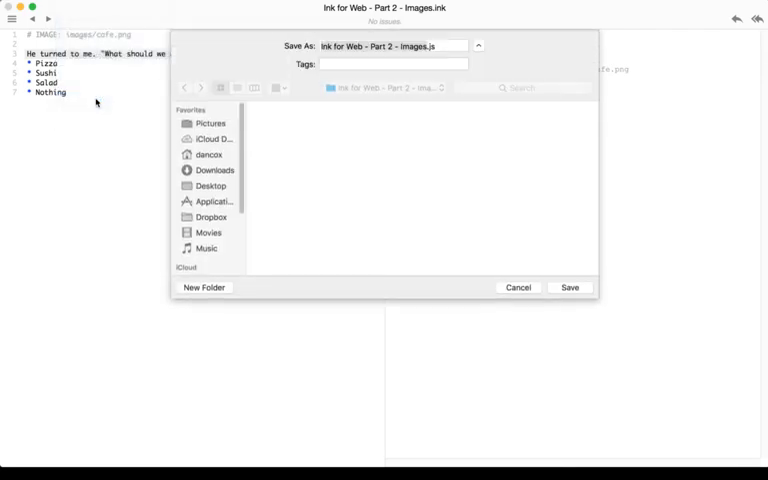